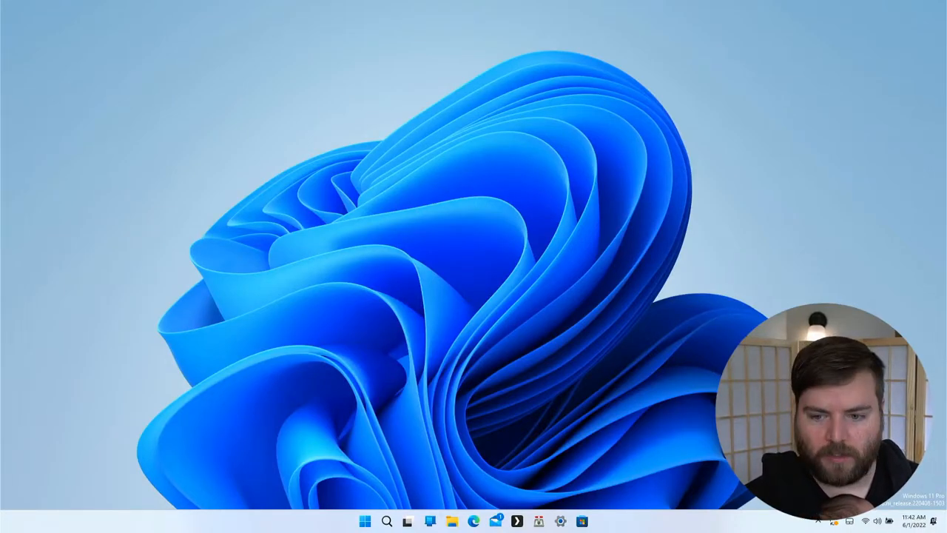
mouse_move(463, 236)
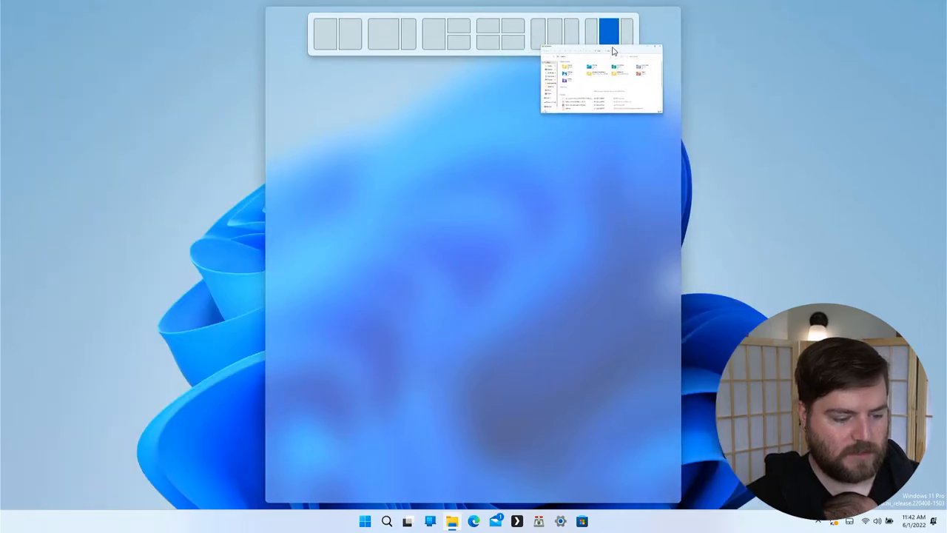
Close the snap layout choices and launch a second File Explorer window from the taskbar jump list.
left_click(610, 28)
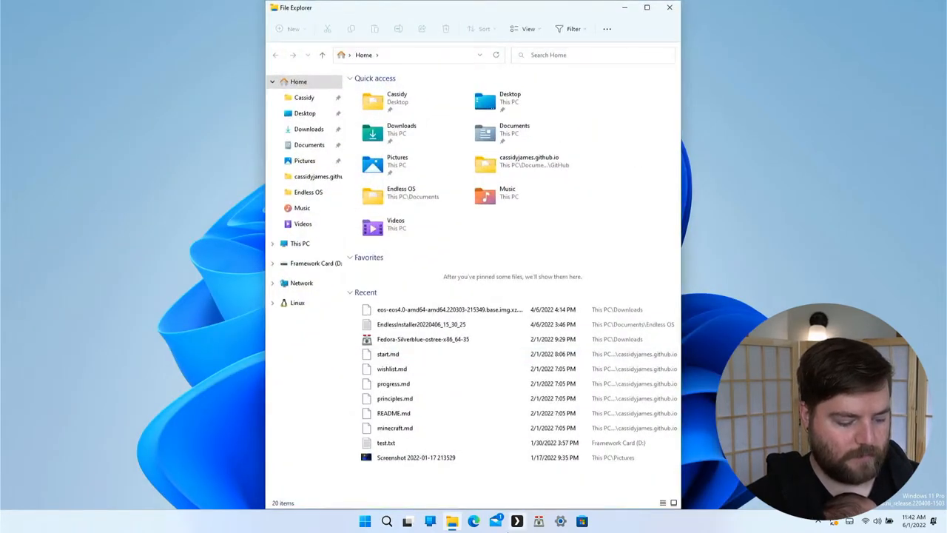
right_click(452, 522)
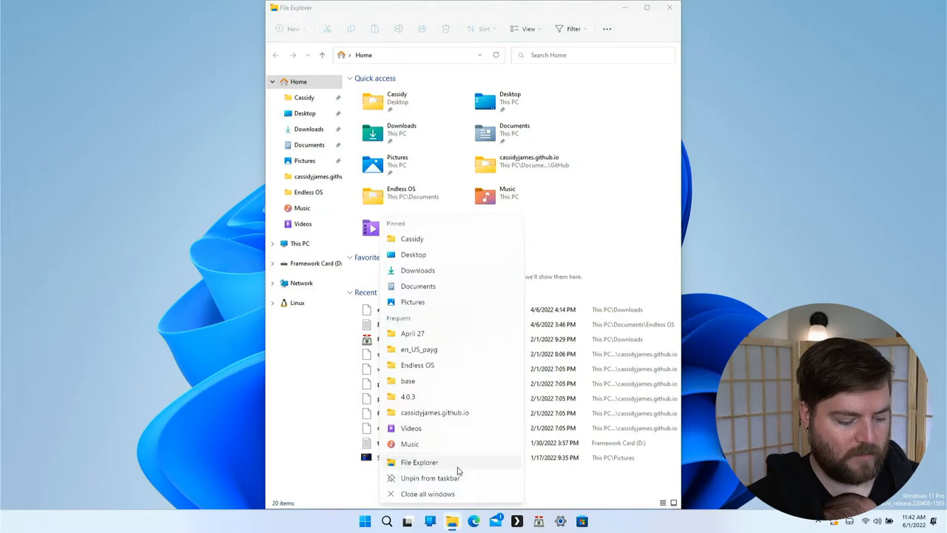
left_click(419, 462)
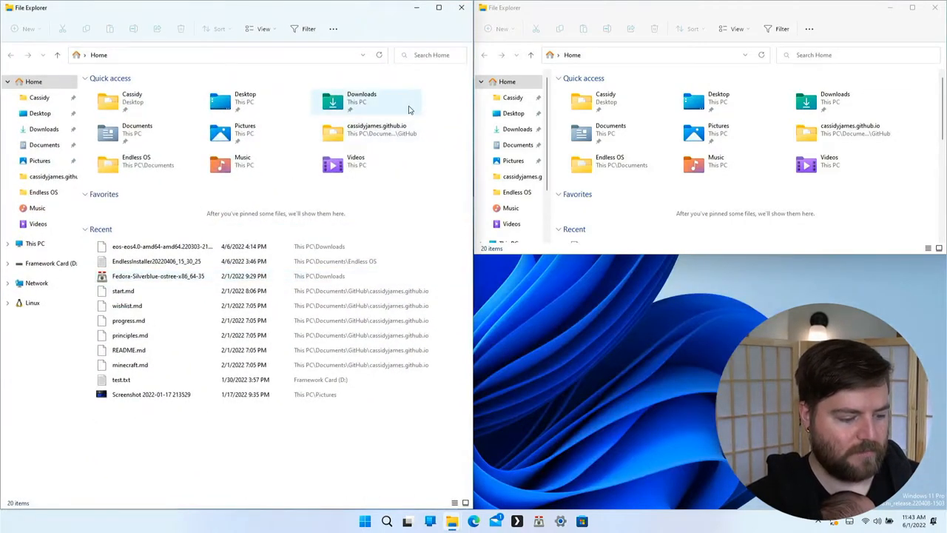
mouse_move(339, 12)
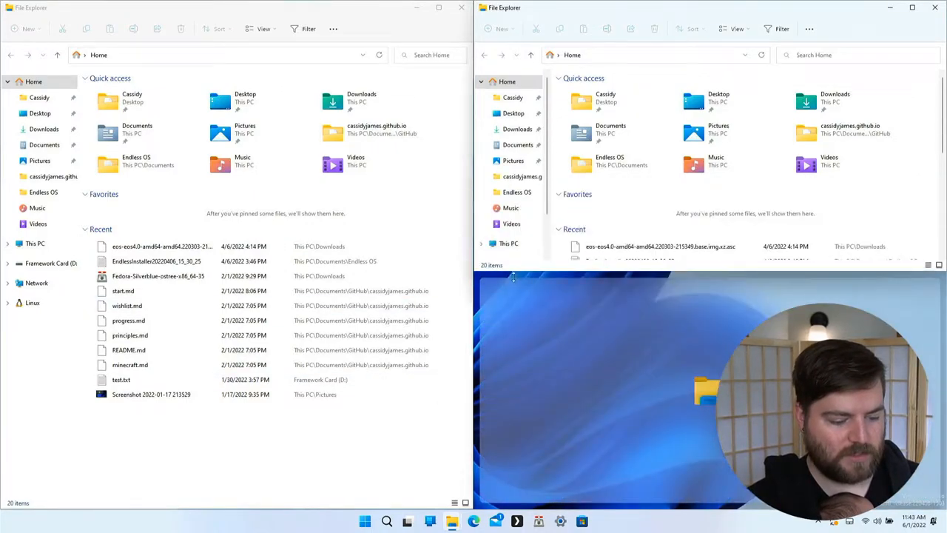
left_click(462, 7)
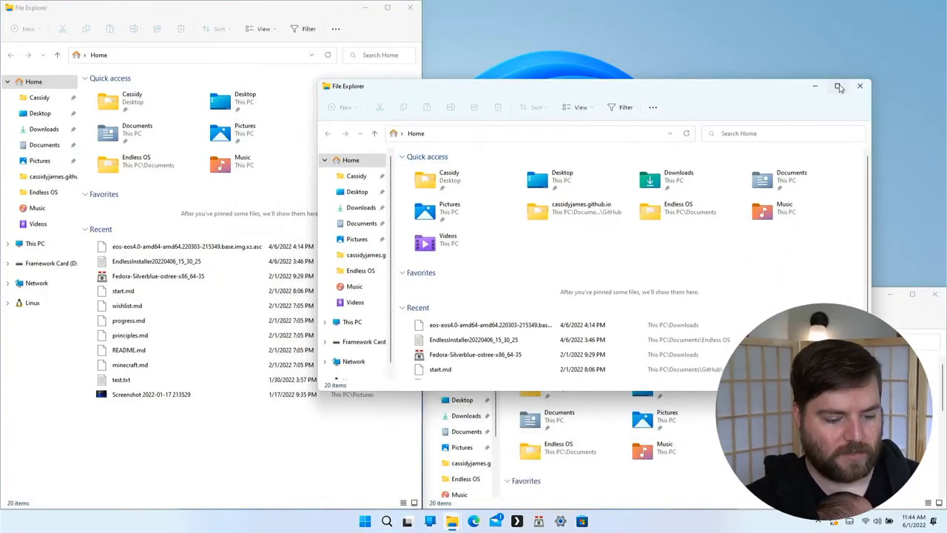
Maximize the floating Home File Explorer window over the tiled windows.
left_click(840, 86)
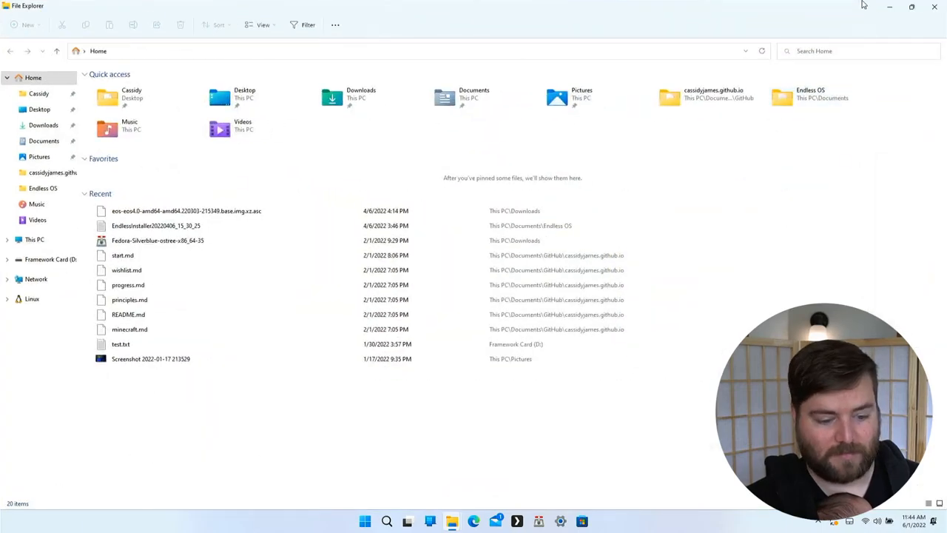